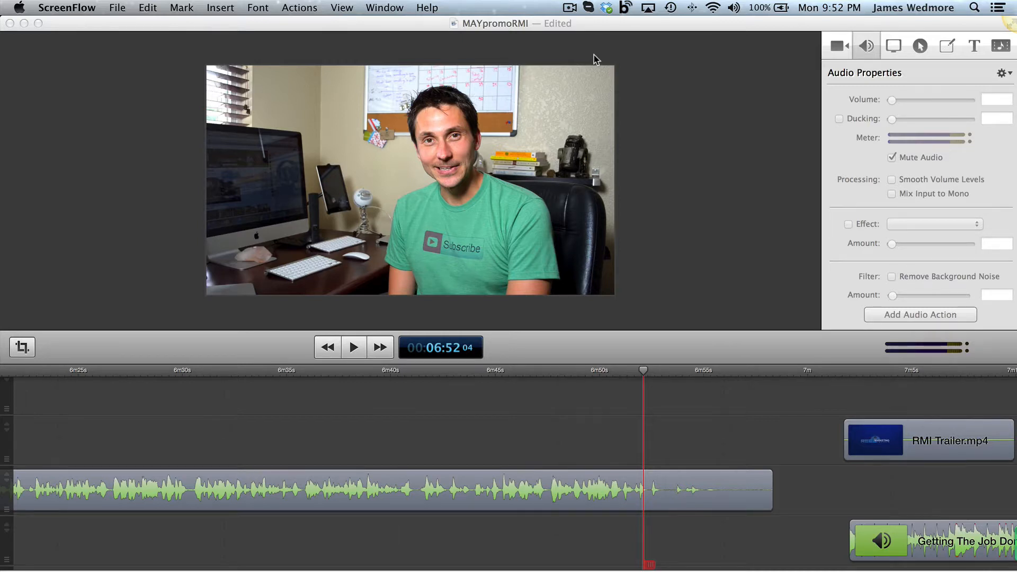
# Select the talking-head clip in the timeline to work on its ending.
pyautogui.click(389, 489)
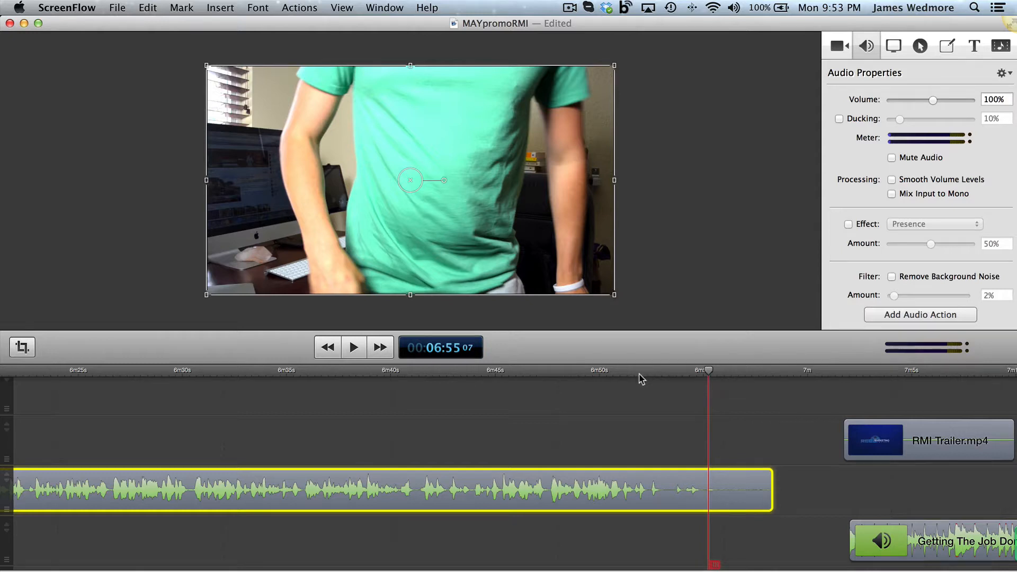
pyautogui.moveTo(623, 381)
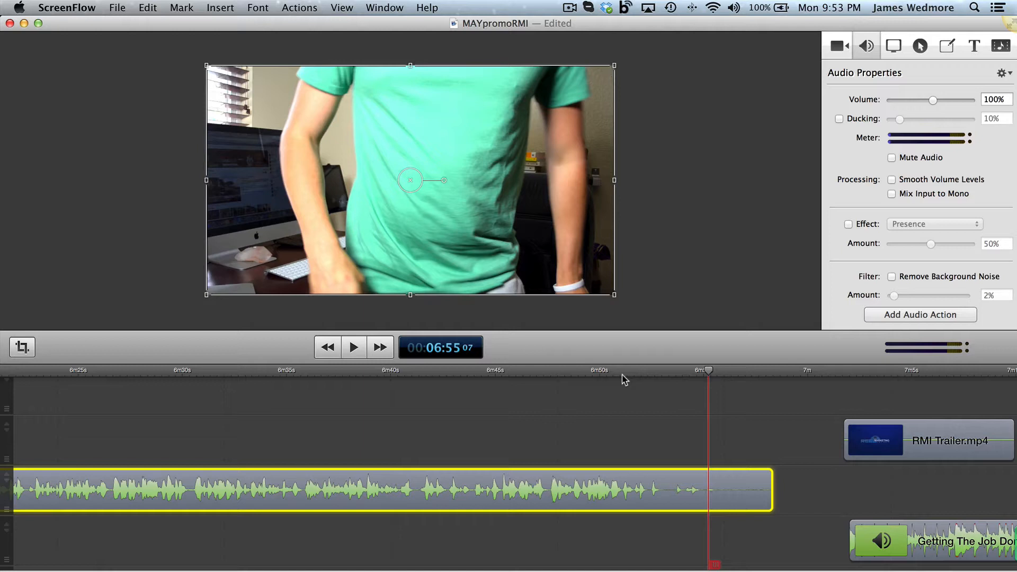
pyautogui.moveTo(619, 377)
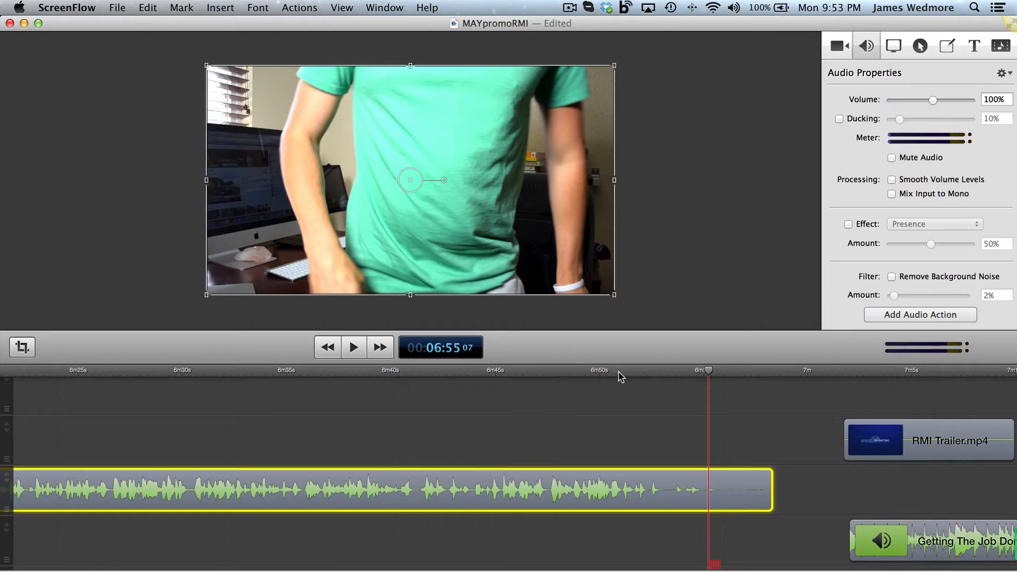
# Preview the clip's ending and pause the playhead at 00:06:53.13, before the speaker stands up.
pyautogui.click(354, 347)
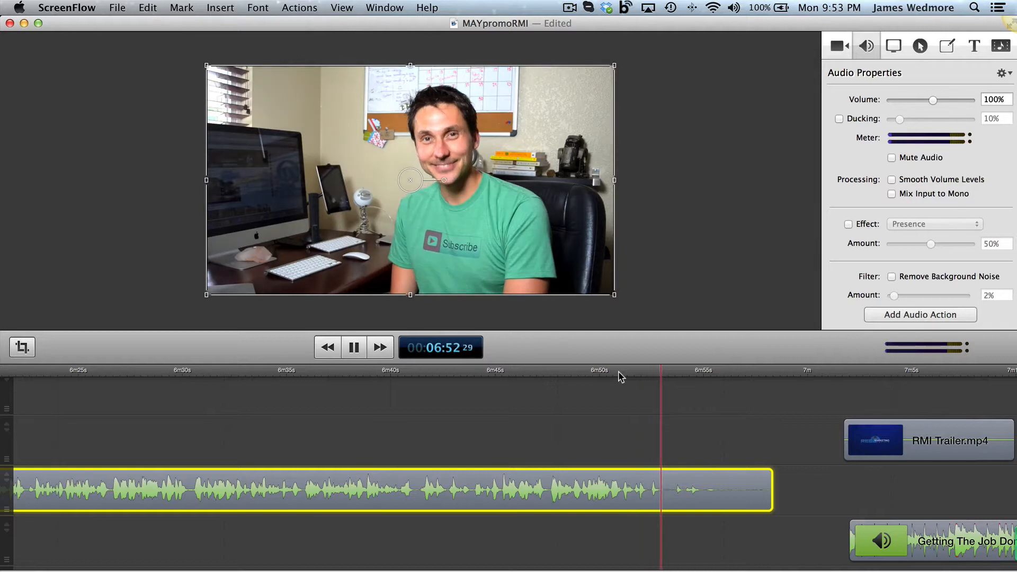
pyautogui.click(353, 346)
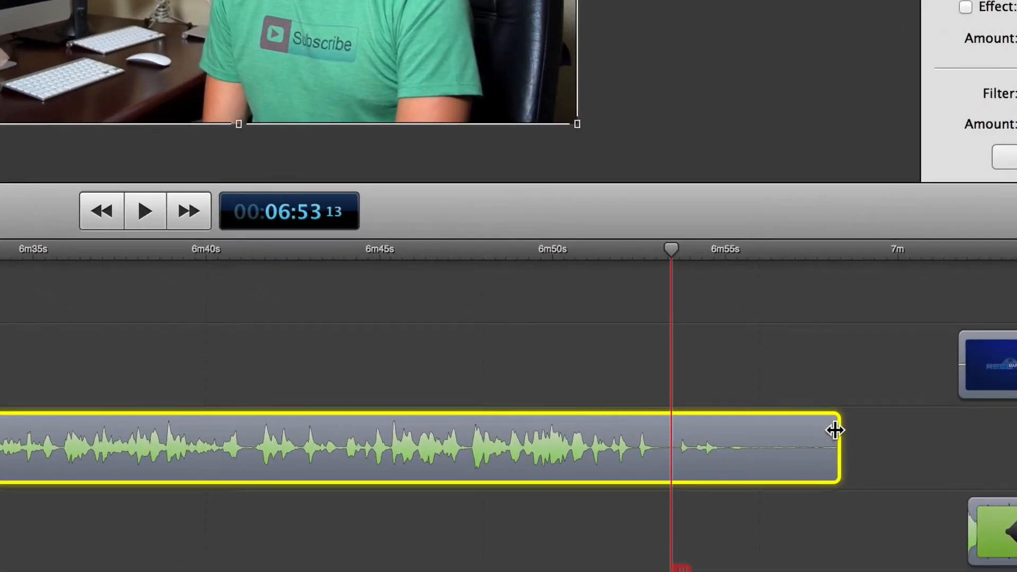
# Trim the talking-head clip's right edge back to the playhead at about 6:53.
pyautogui.moveTo(837, 430); pyautogui.dragTo(788, 443)
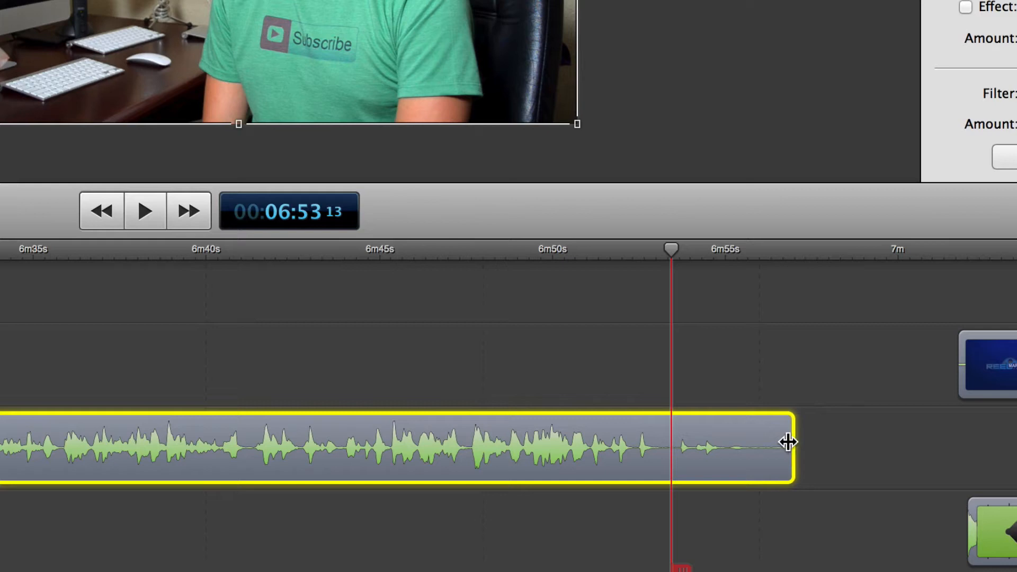
pyautogui.moveTo(788, 444); pyautogui.dragTo(671, 447)
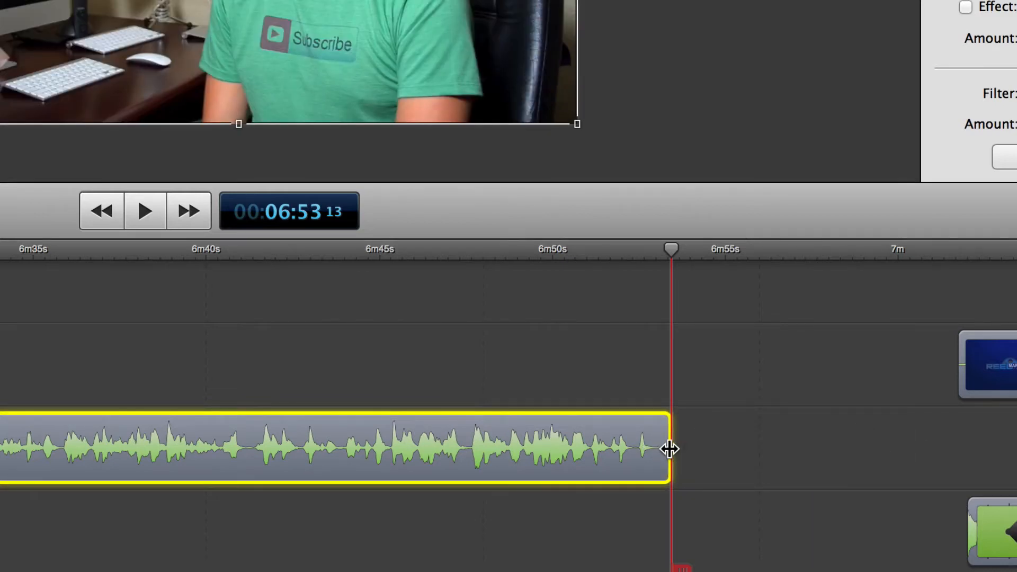
pyautogui.moveTo(669, 446); pyautogui.dragTo(837, 447)
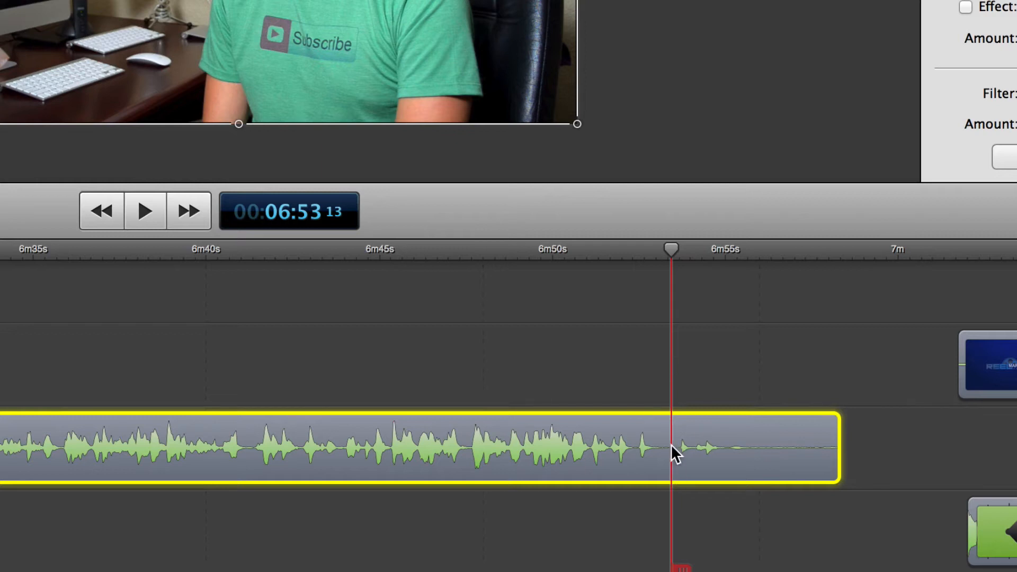
pyautogui.rightClick(675, 451)
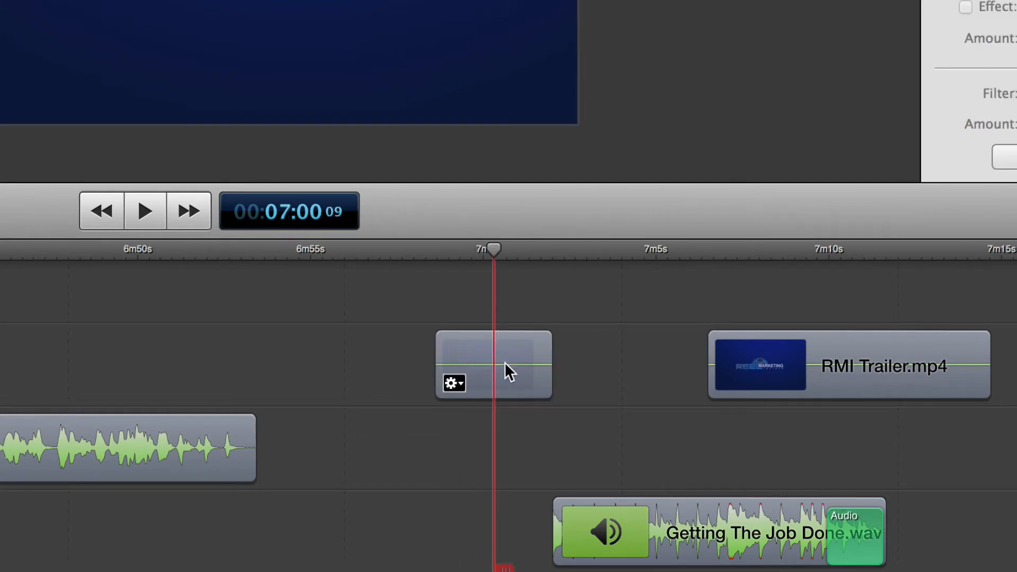
# Drop the short grey clip onto the talking-head track right after the trimmed clip, around 6:54.
pyautogui.moveTo(492, 363); pyautogui.dragTo(342, 447)
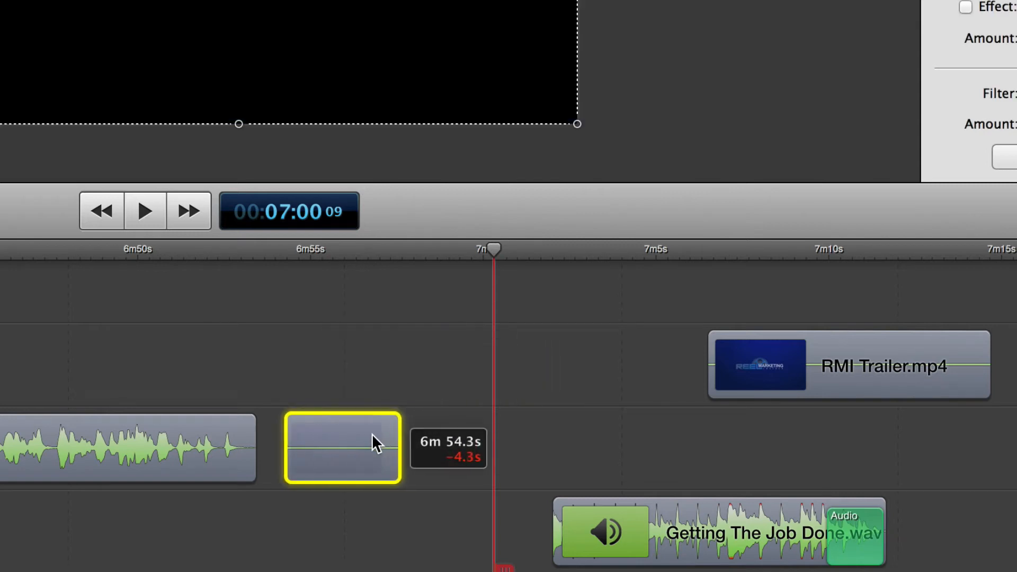